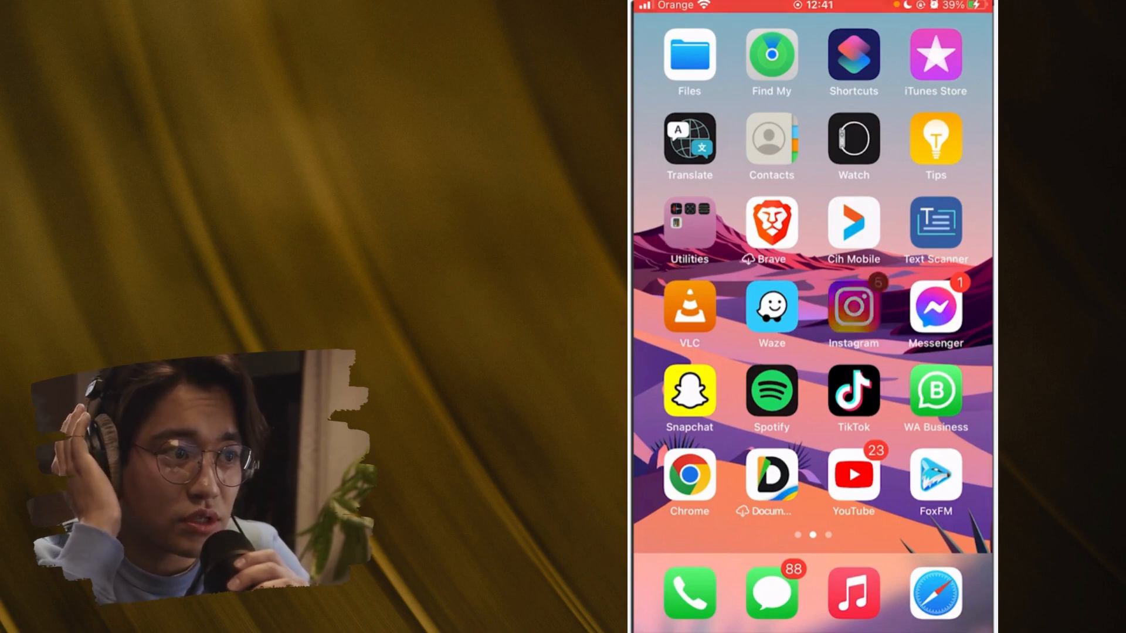
Step: Open Instagram's Leave a note composer from the inbox, then return to the home screen
{"action": "left_click", "coordinate": [853, 311]}
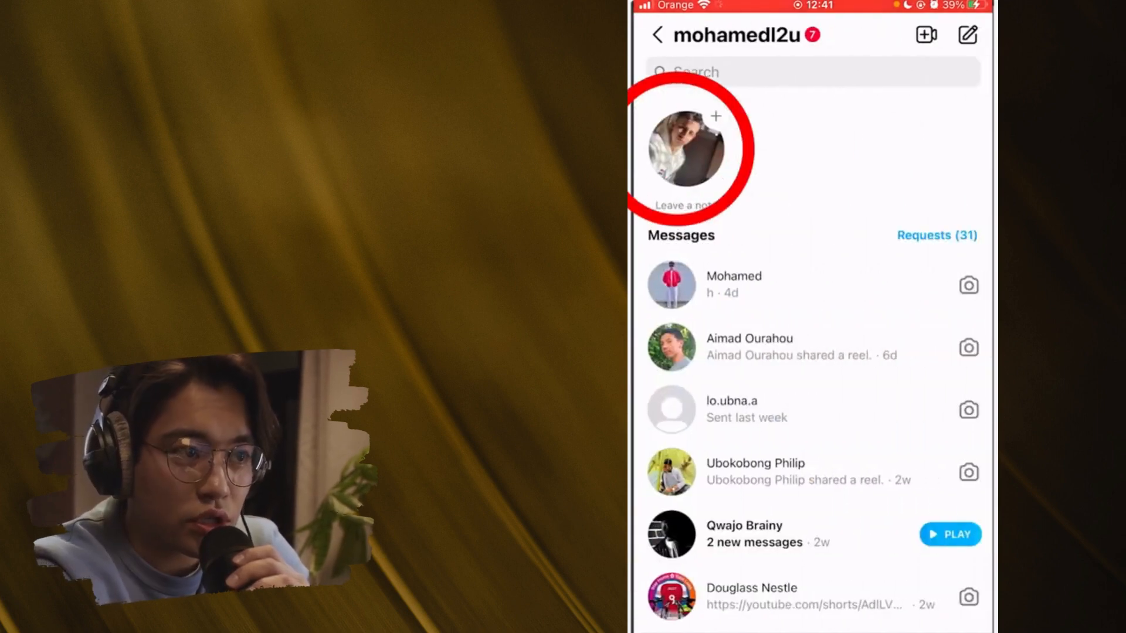
{"action": "left_click", "coordinate": [685, 151]}
{"action": "type", "text": "ghuhhh"}
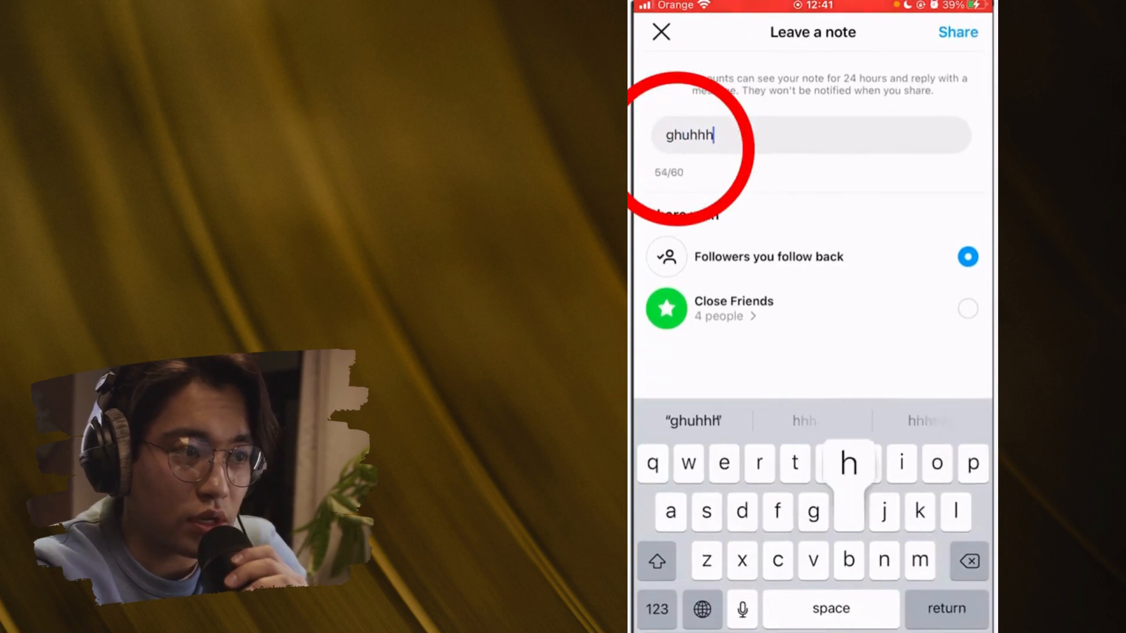
{"action": "left_click", "coordinate": [660, 32]}
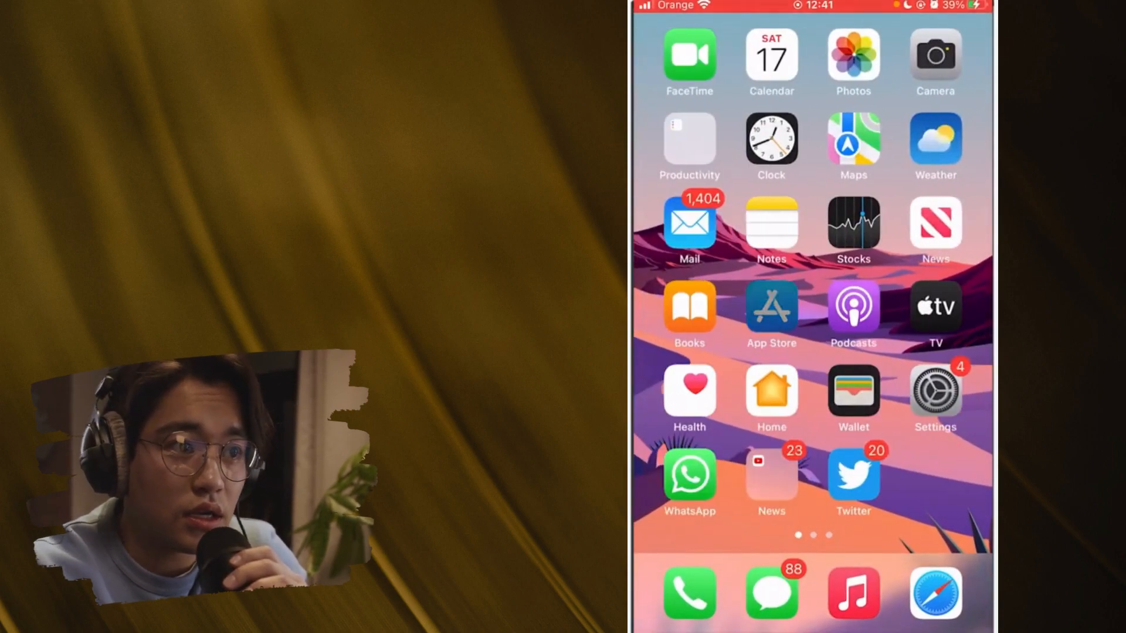
{"action": "left_click", "coordinate": [770, 314]}
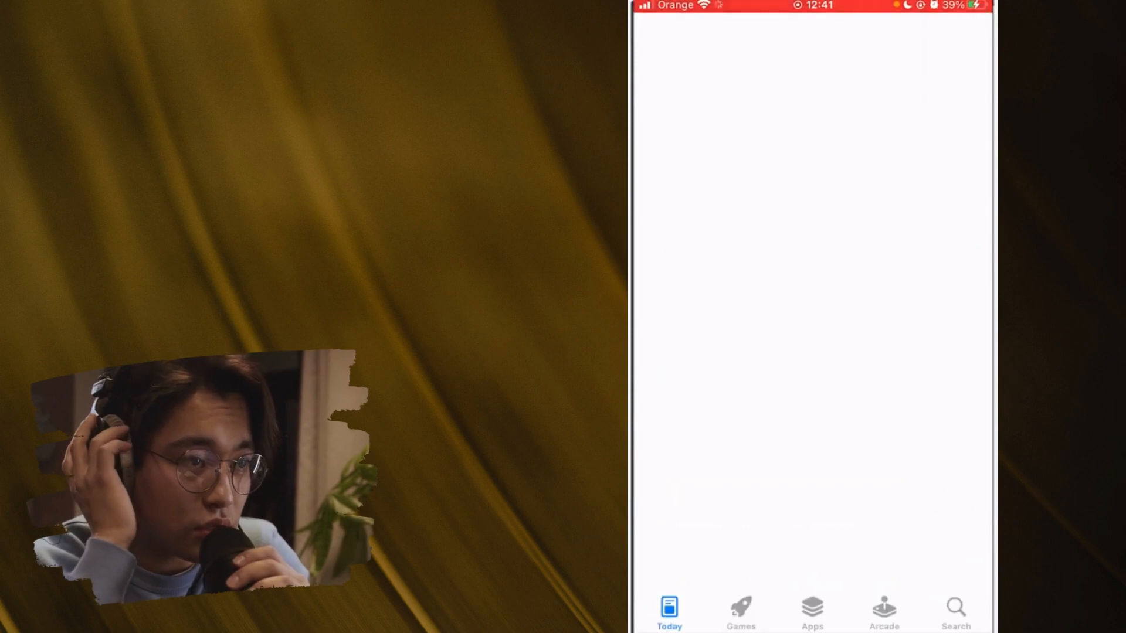
{"action": "left_click", "coordinate": [955, 611]}
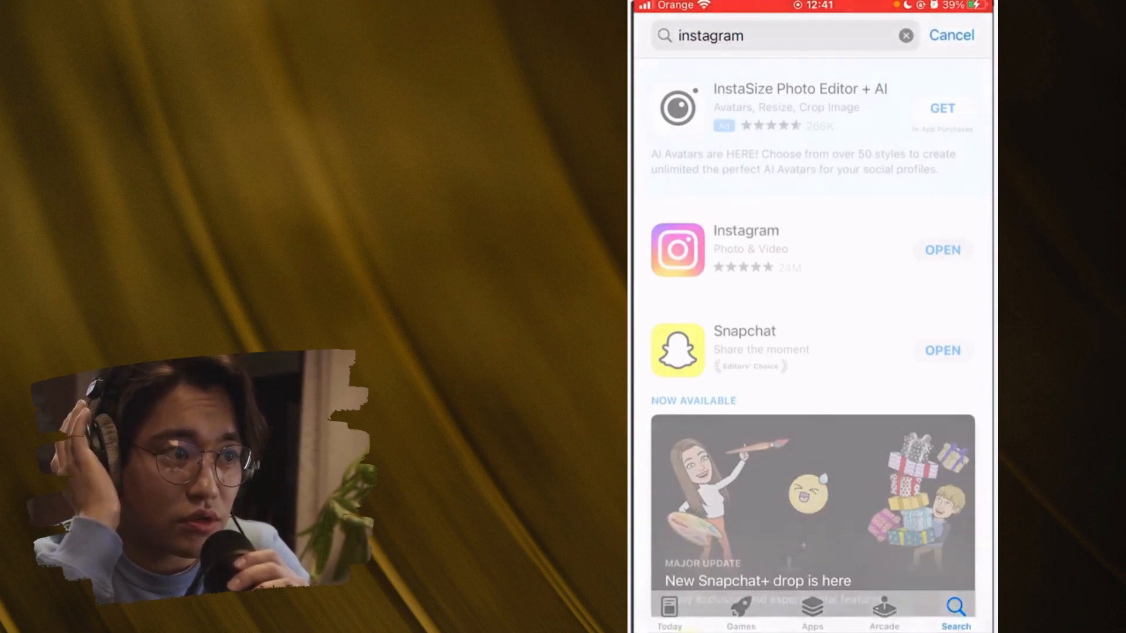
{"action": "left_click", "coordinate": [745, 249]}
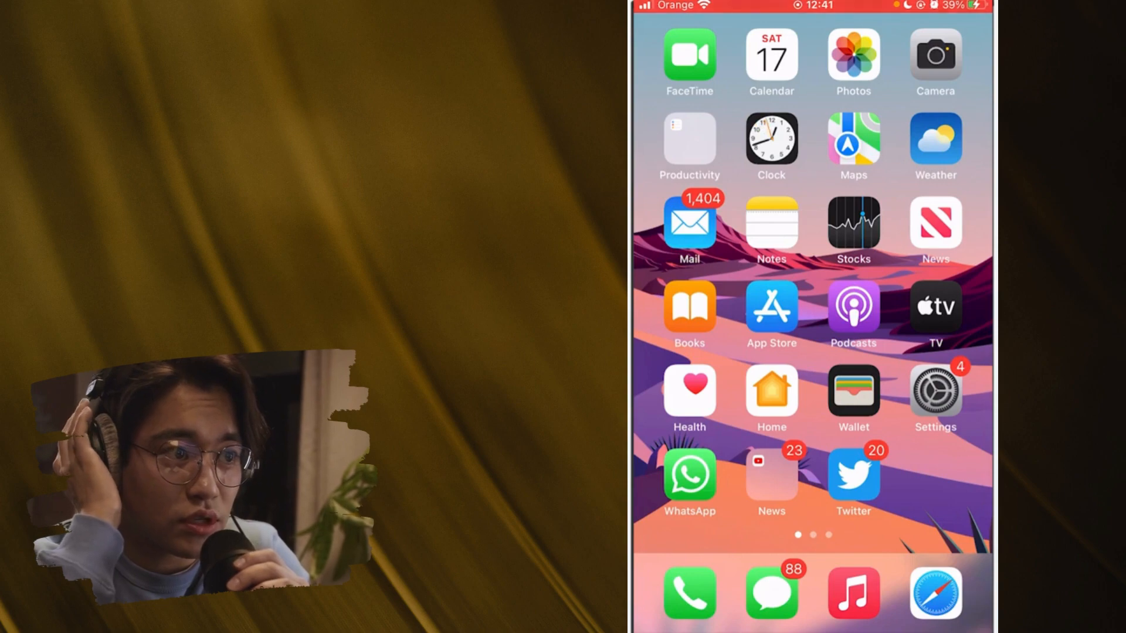
{"action": "left_click", "coordinate": [934, 390]}
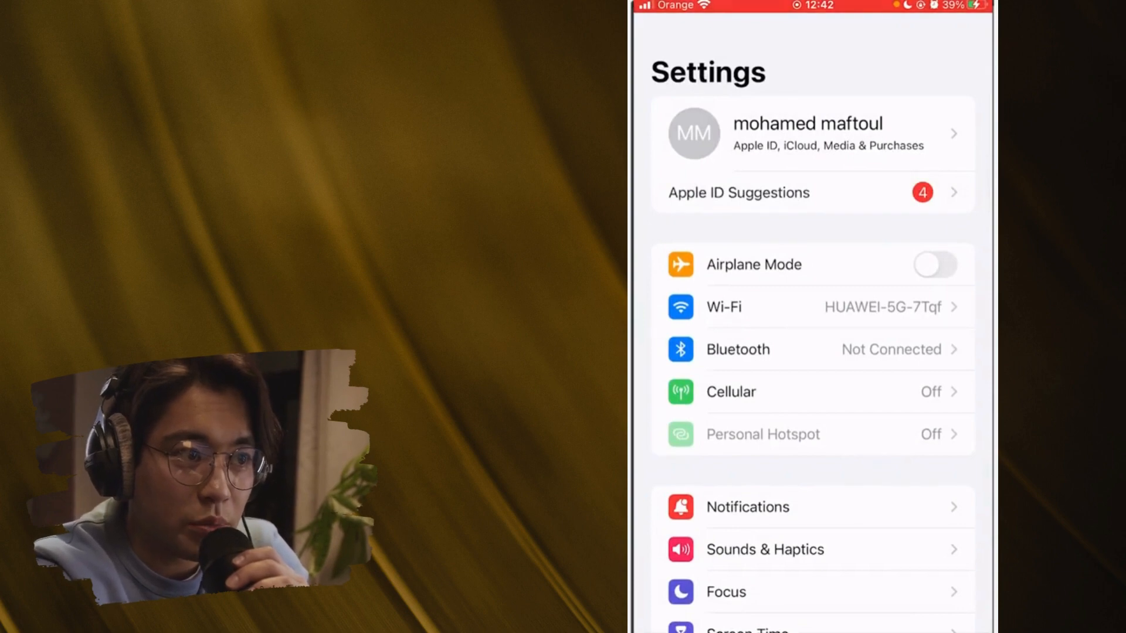
{"action": "scroll", "scroll_direction": "down", "scroll_amount": 3}
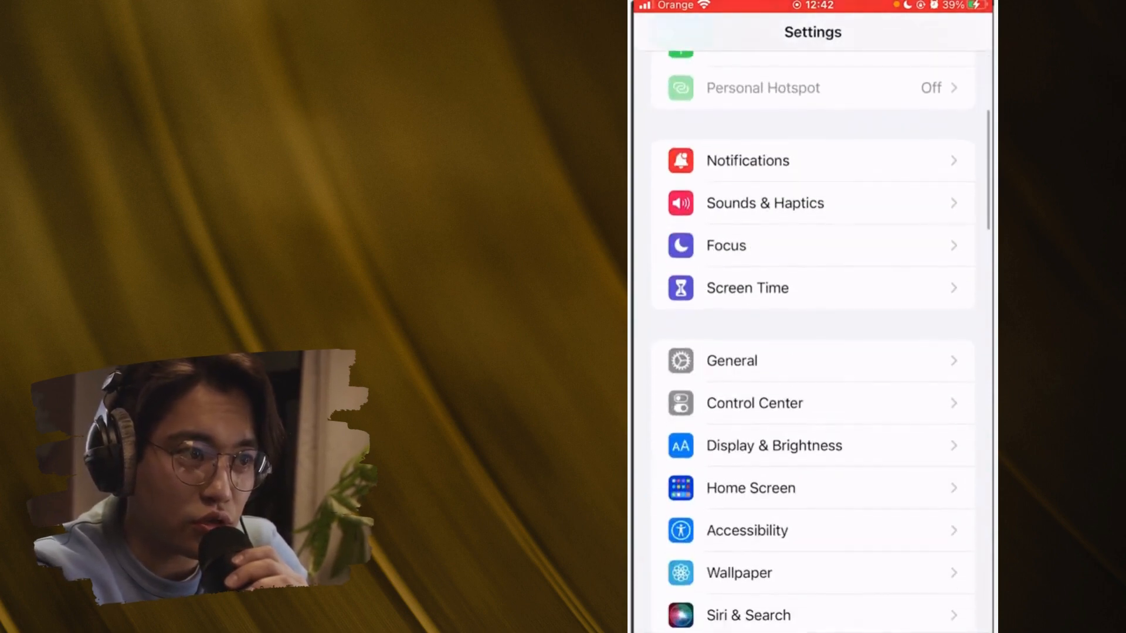
{"action": "left_click", "coordinate": [731, 361]}
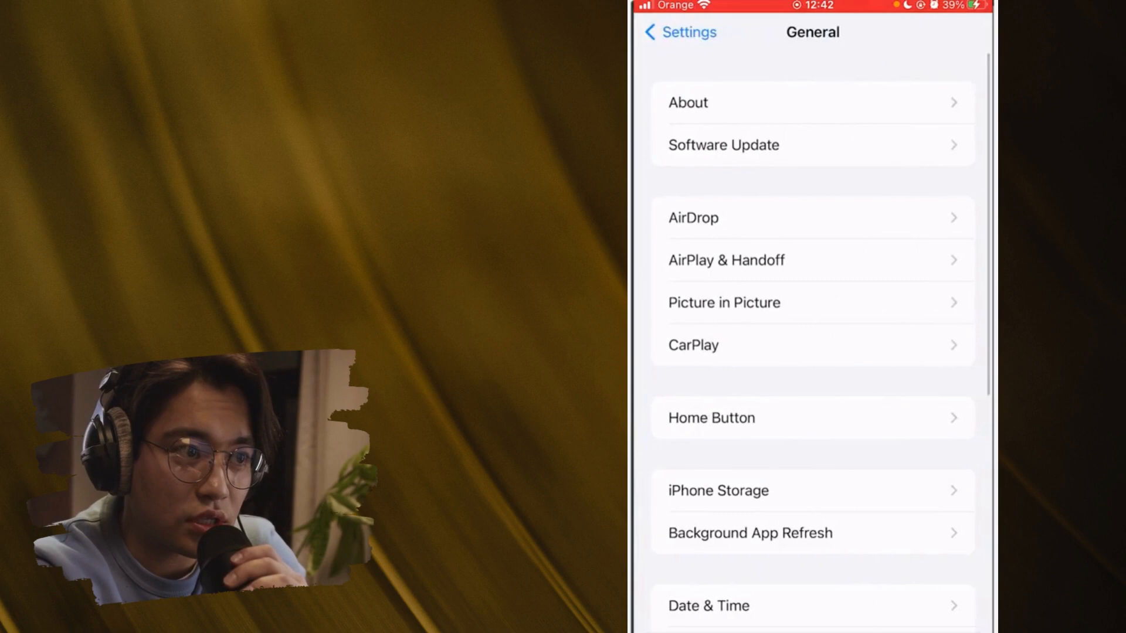
{"action": "scroll", "scroll_direction": "down", "scroll_amount": 3}
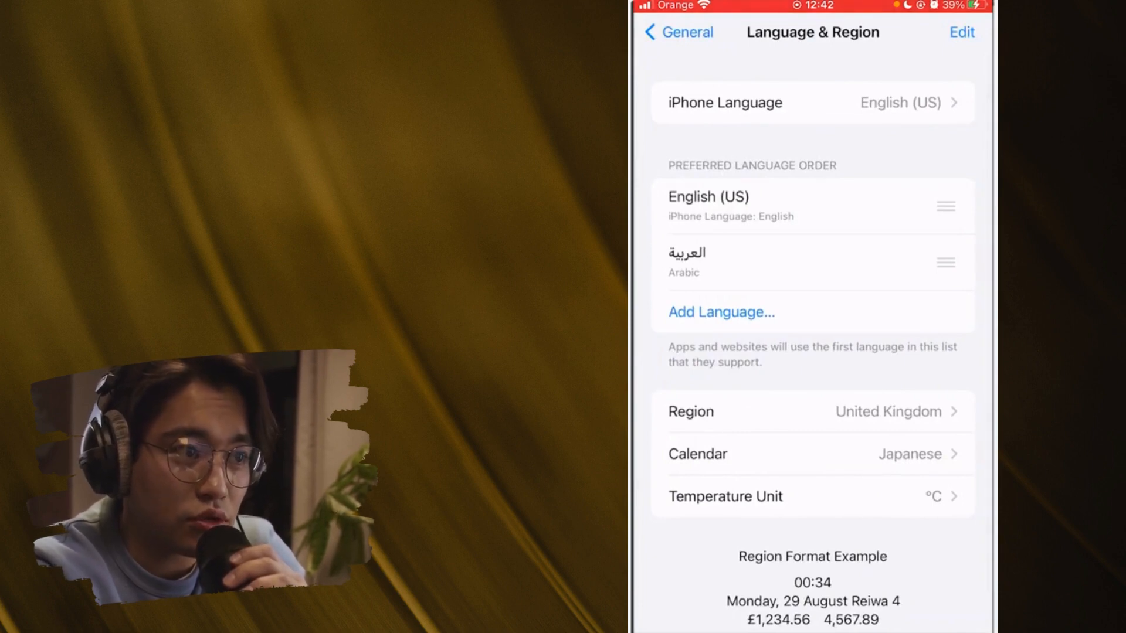
{"action": "left_click", "coordinate": [811, 102]}
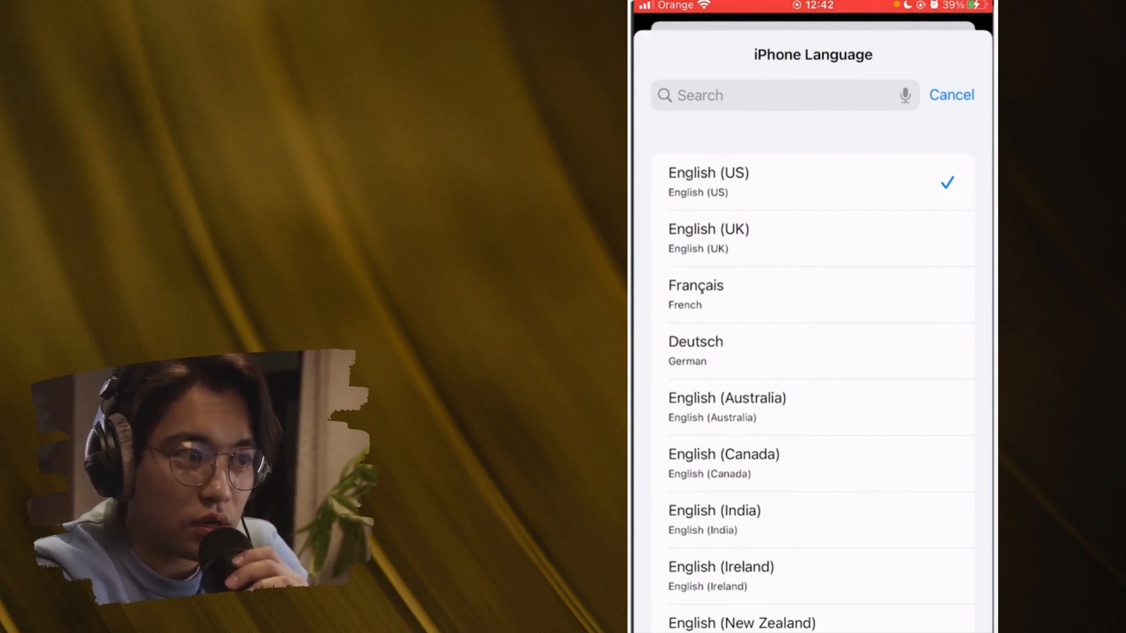
{"action": "left_click", "coordinate": [950, 94]}
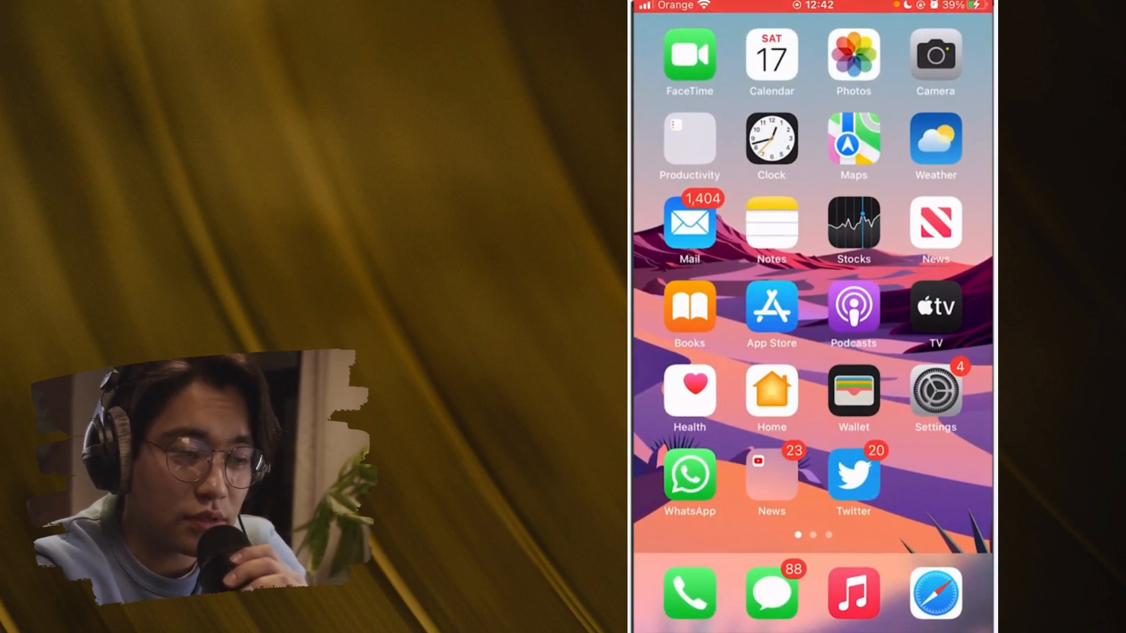
Step: Open Instagram from the second home page and reach Settings through the profile menu
{"action": "scroll", "scroll_direction": "left", "scroll_amount": 3}
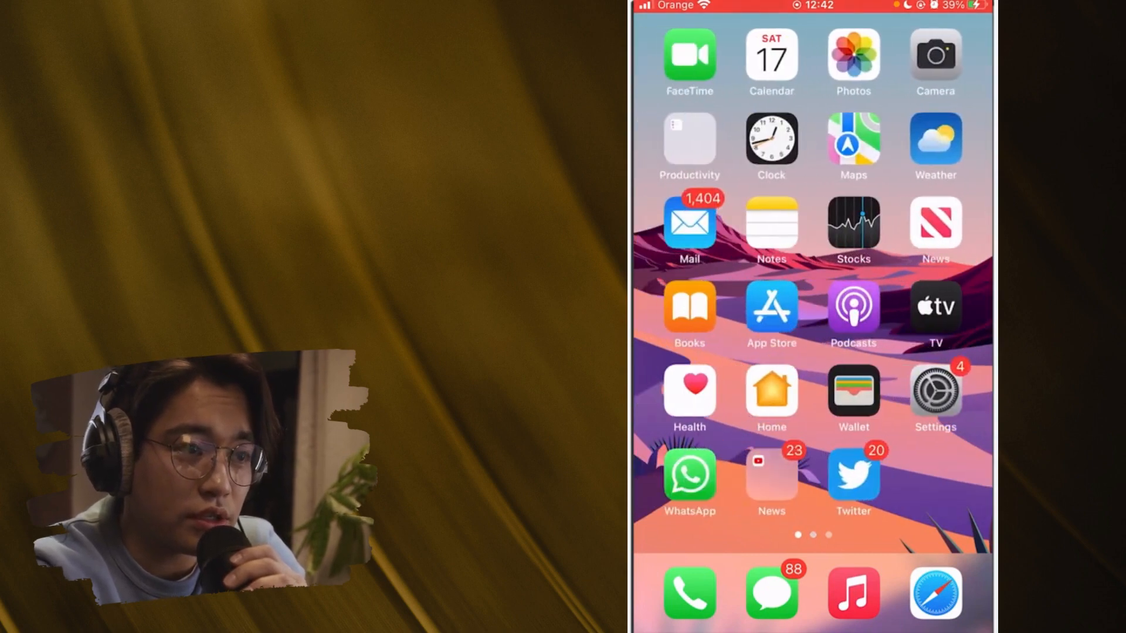
{"action": "scroll", "scroll_direction": "left", "scroll_amount": 3}
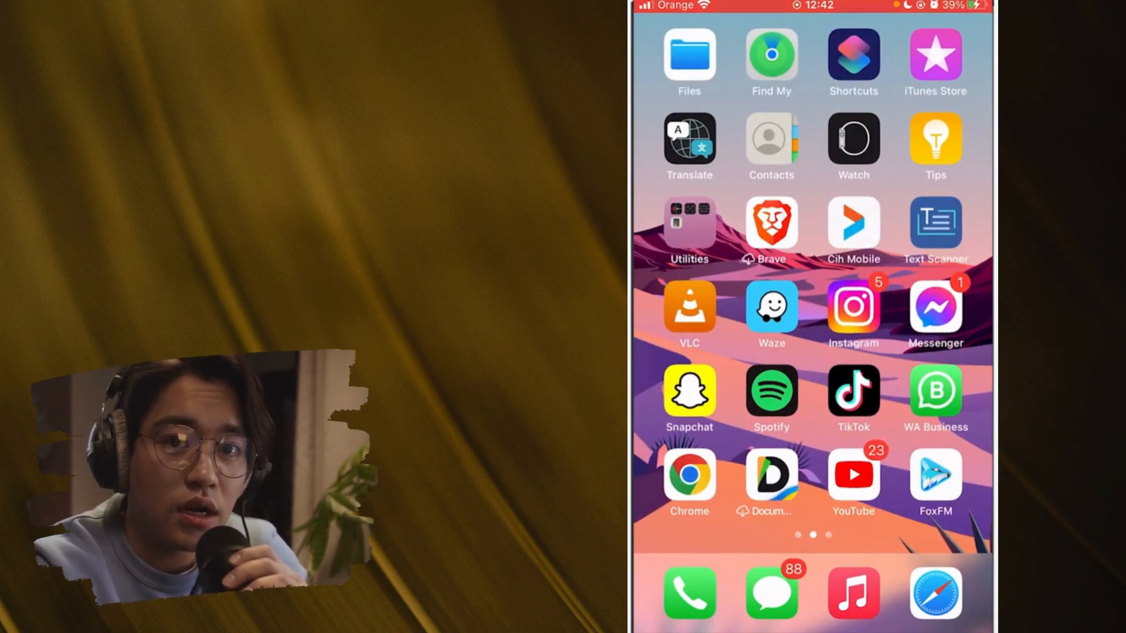
{"action": "left_click", "coordinate": [852, 307]}
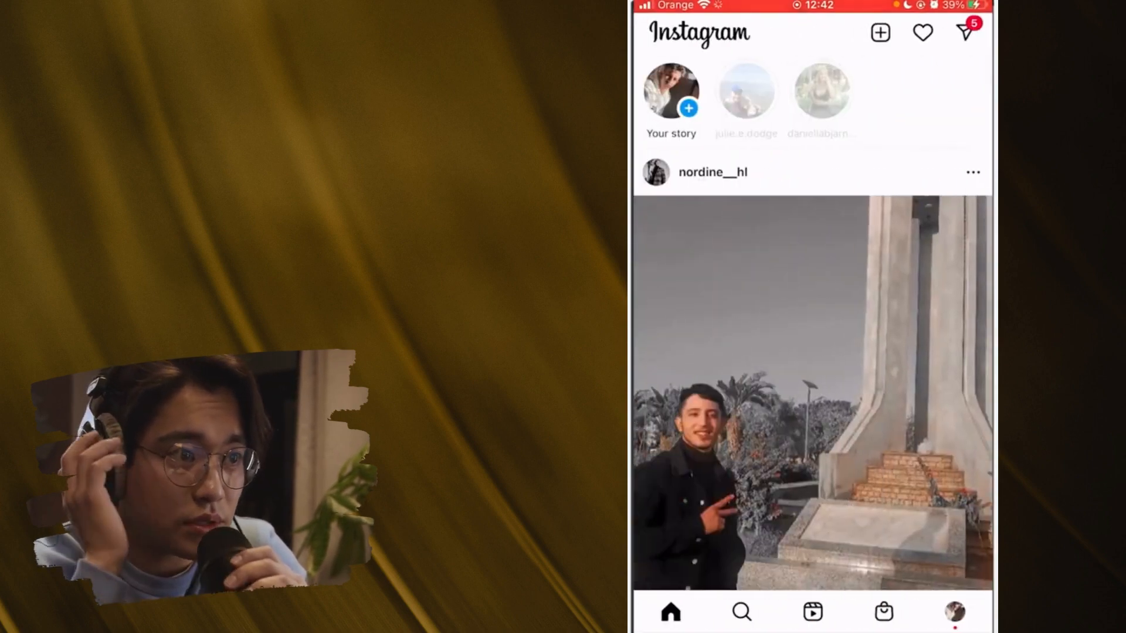
{"action": "left_click", "coordinate": [954, 611]}
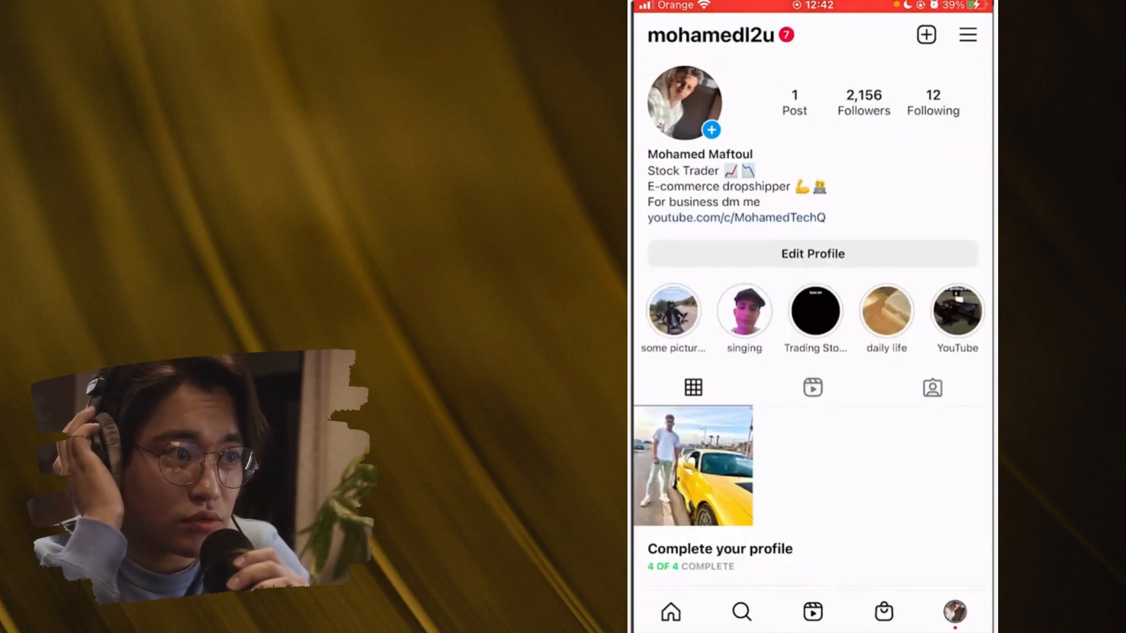
{"action": "left_click", "coordinate": [967, 34]}
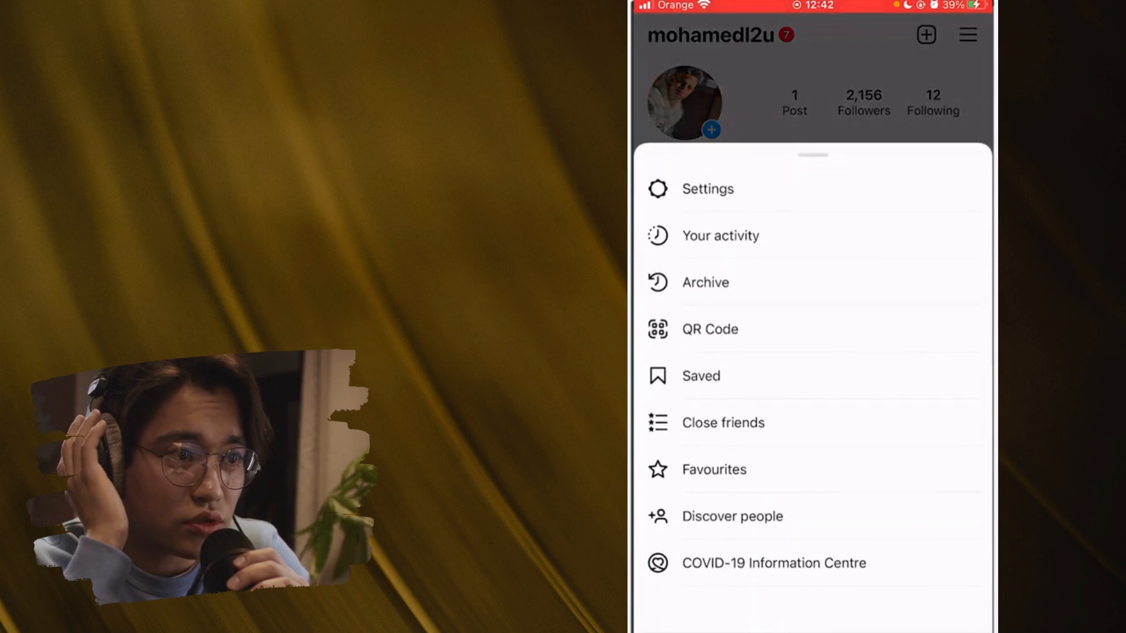
{"action": "left_click", "coordinate": [706, 188]}
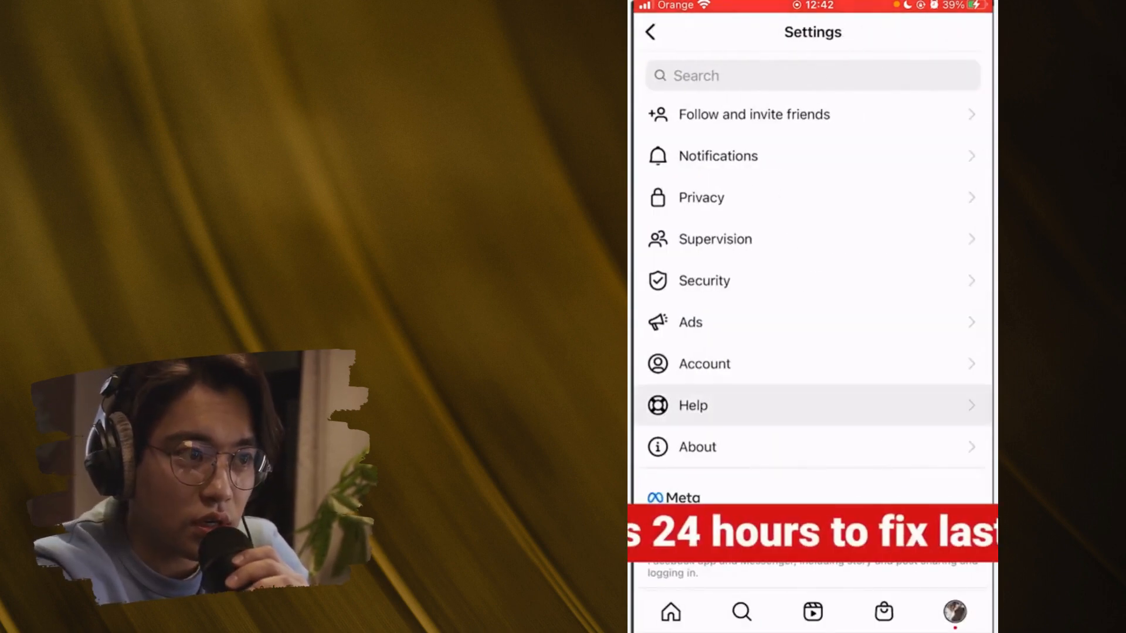
Step: Start a Report a Problem from Help without shaking, proceeding to the description
{"action": "left_click", "coordinate": [692, 405]}
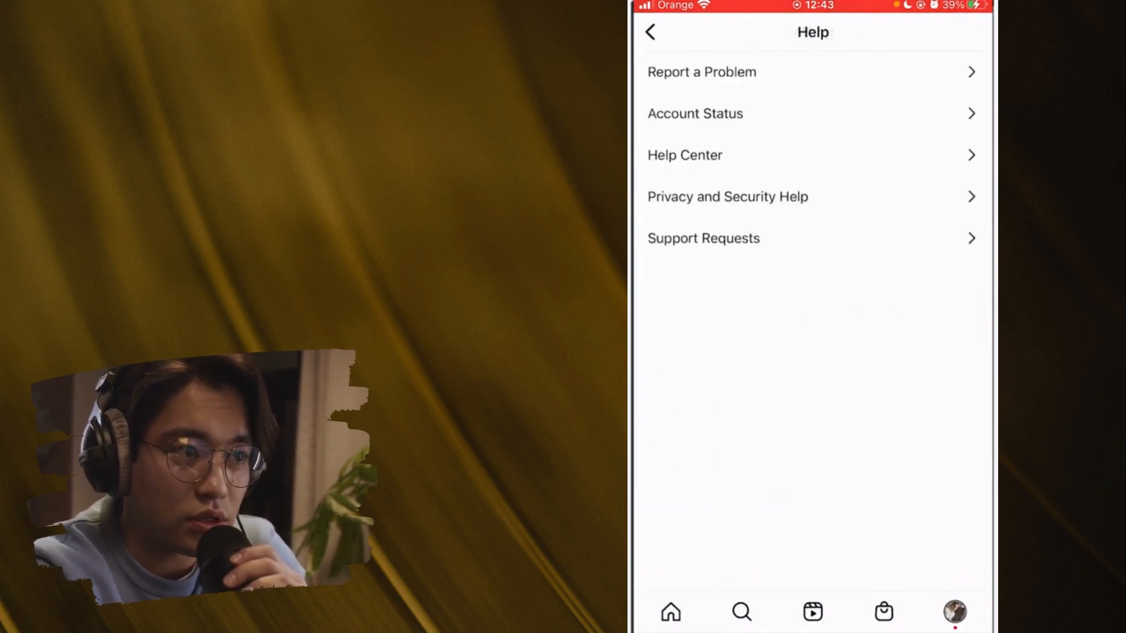
{"action": "left_click", "coordinate": [700, 71]}
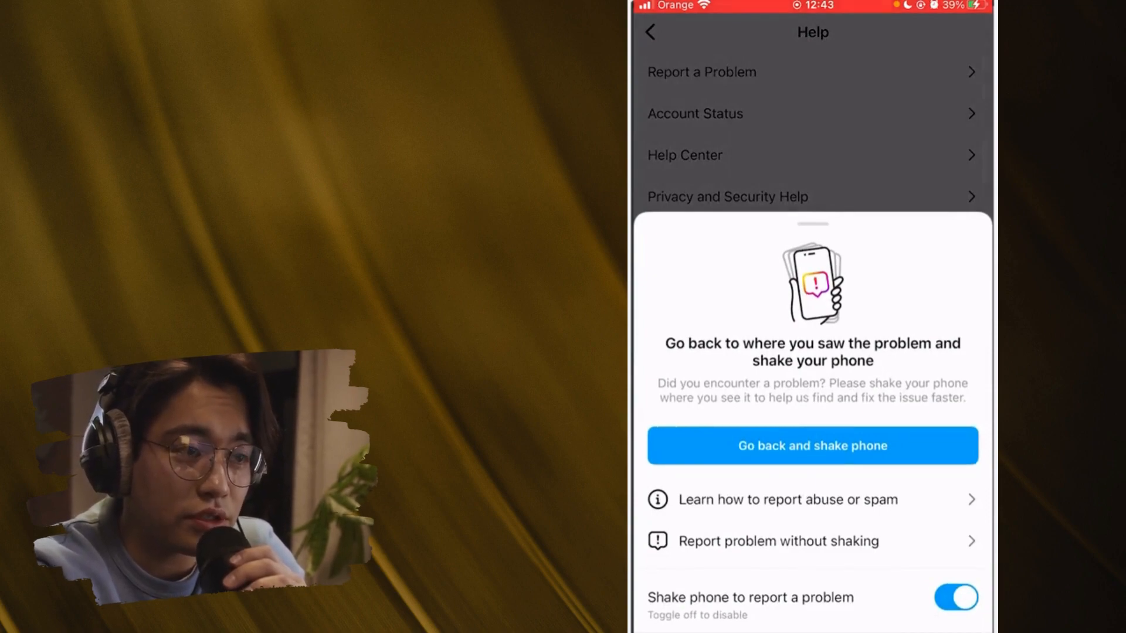
{"action": "left_click", "coordinate": [778, 540]}
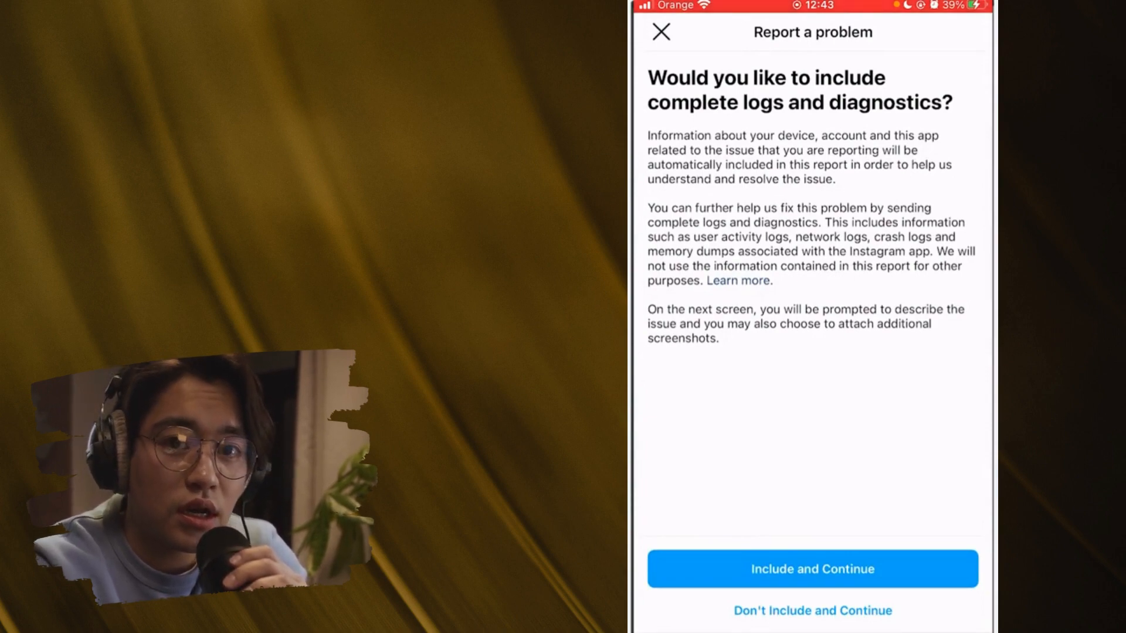
{"action": "left_click", "coordinate": [812, 569]}
{"action": "type", "text": "hi instagram notes optio"}
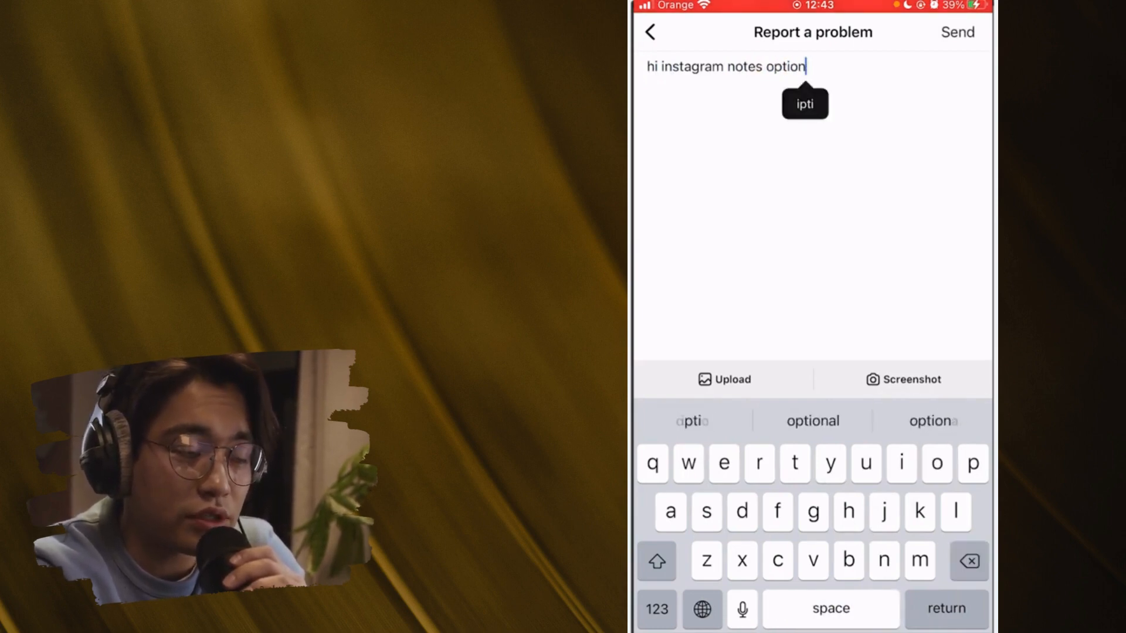
Step: Add 'not showing on my ins' to the report description
{"action": "type", "text": "not showing i"}
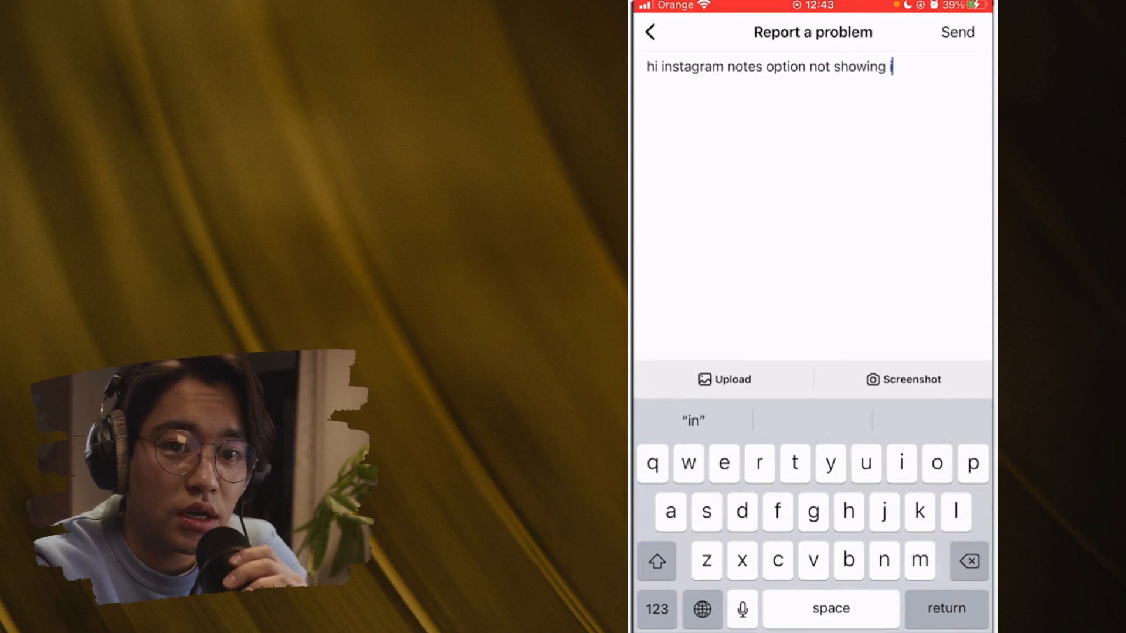
{"action": "type", "text": "on my"}
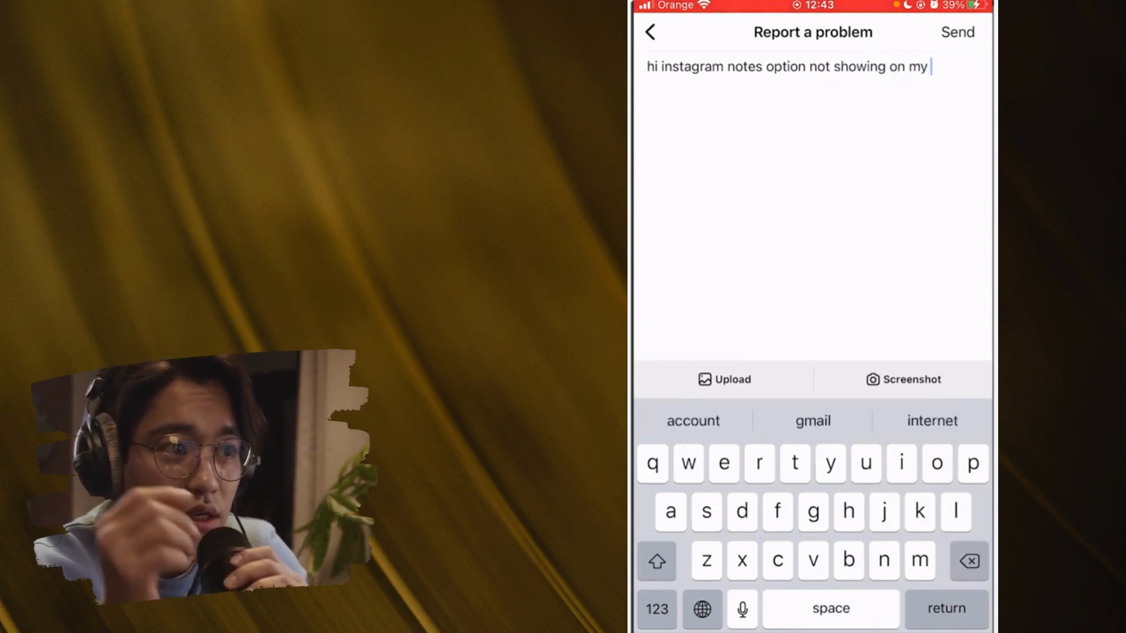
{"action": "type", "text": "ins"}
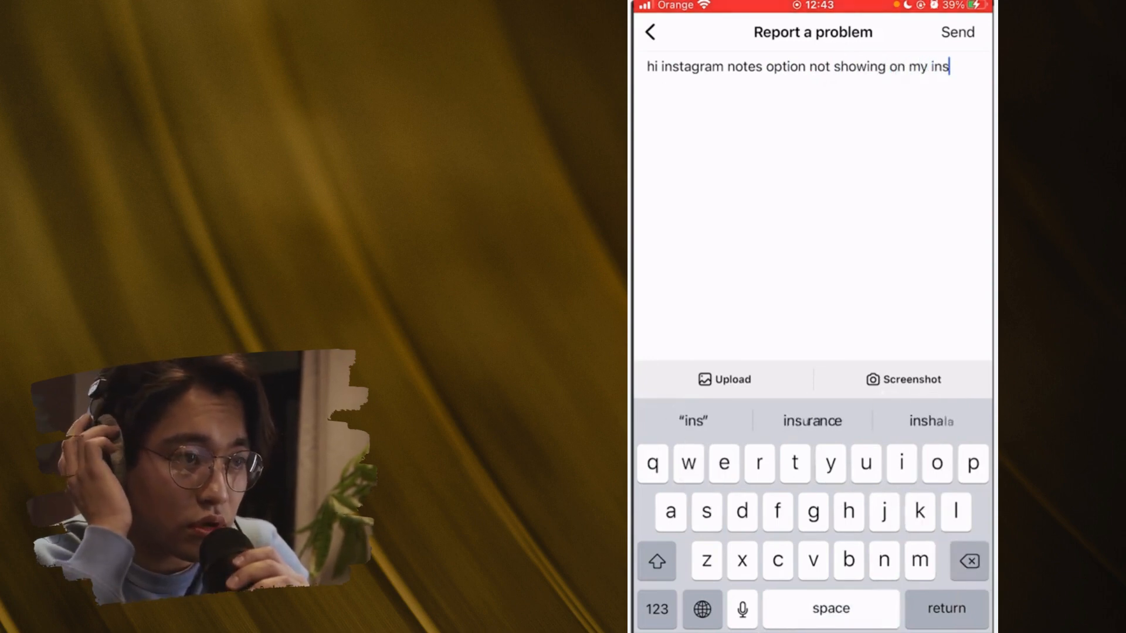